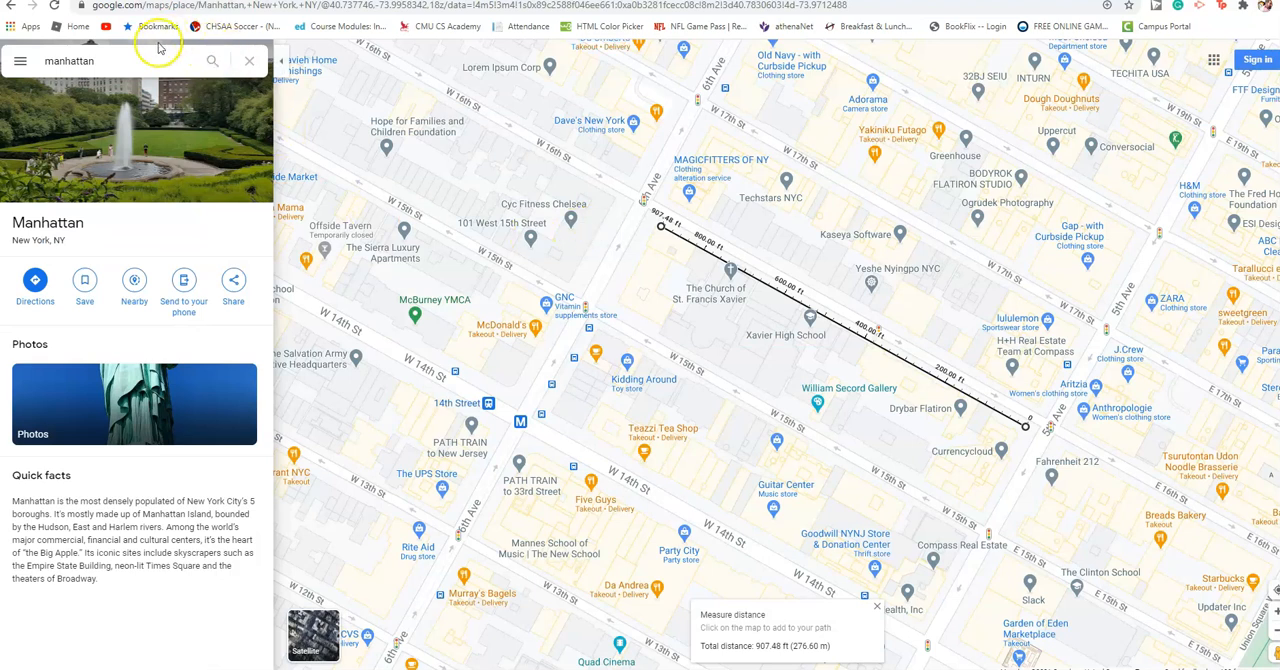
Search Google Maps for '31st st nyc' and zoom onto W 31st St at 7th Ave.
left_click(100, 61)
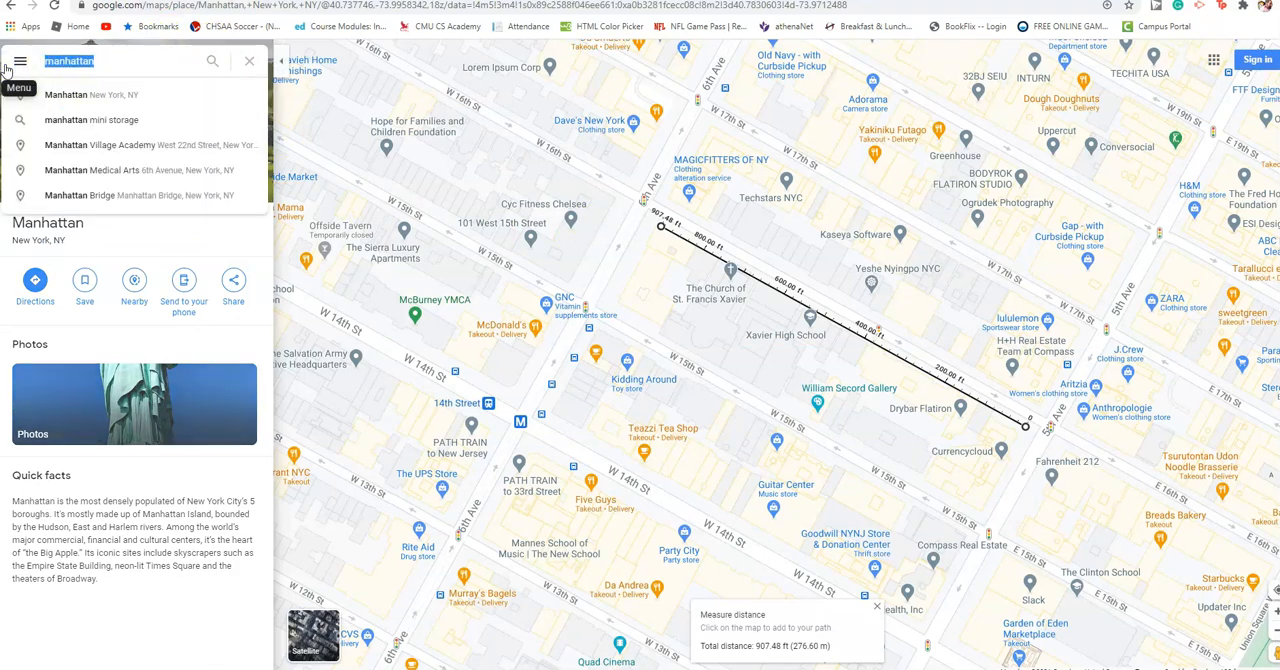
type("31st")
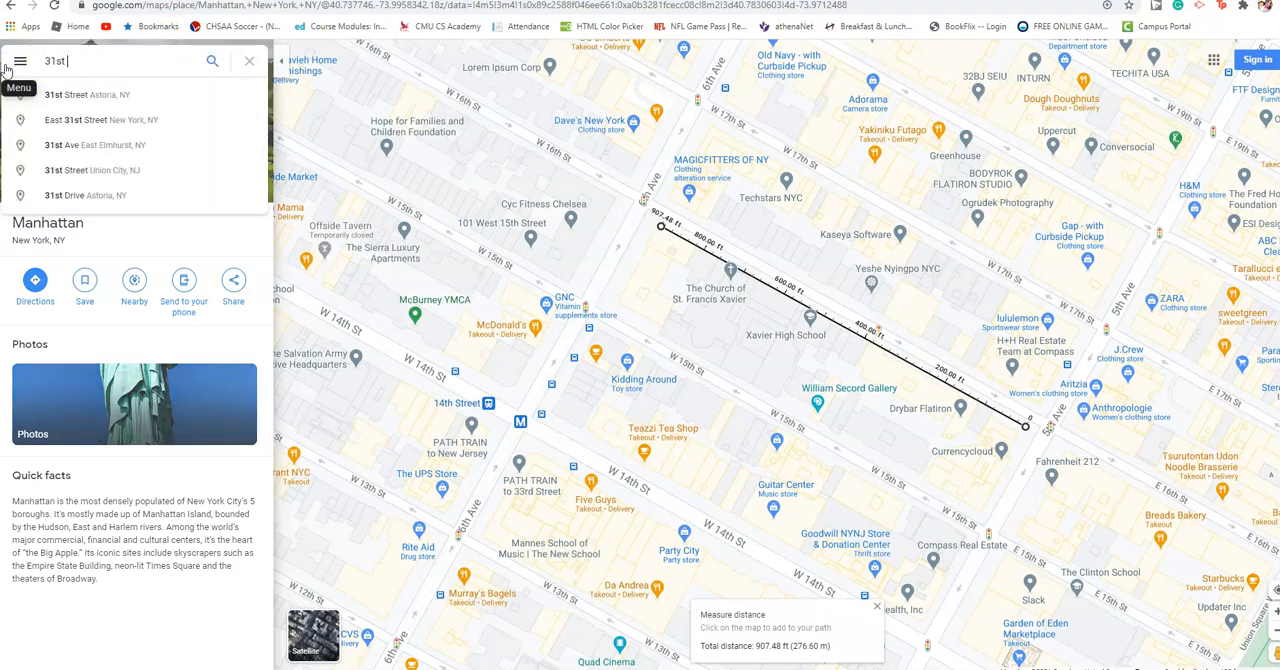
type("st nyc")
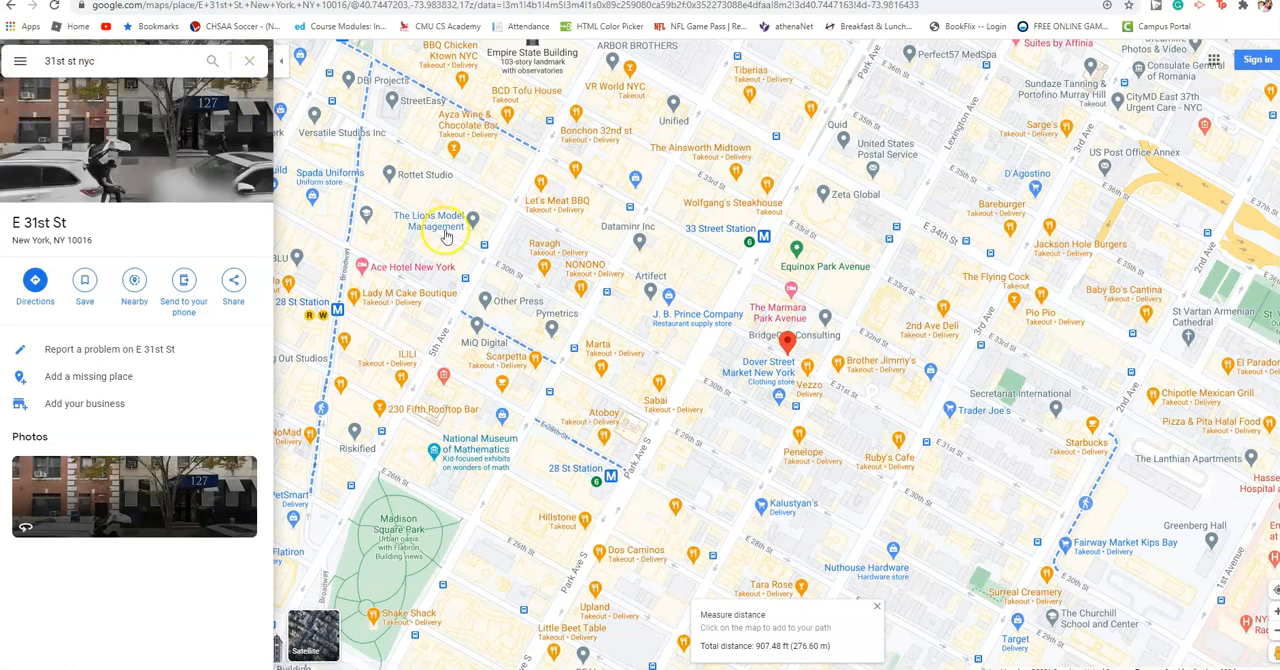
mouse_move(490, 220)
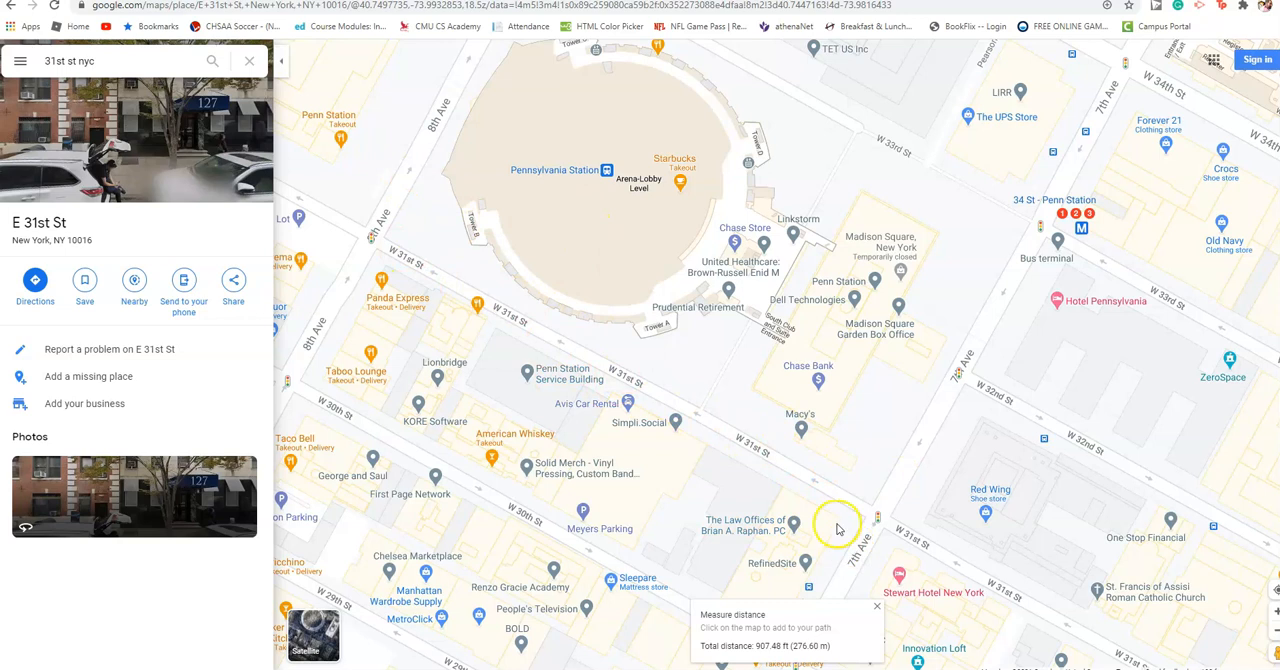
mouse_move(807, 510)
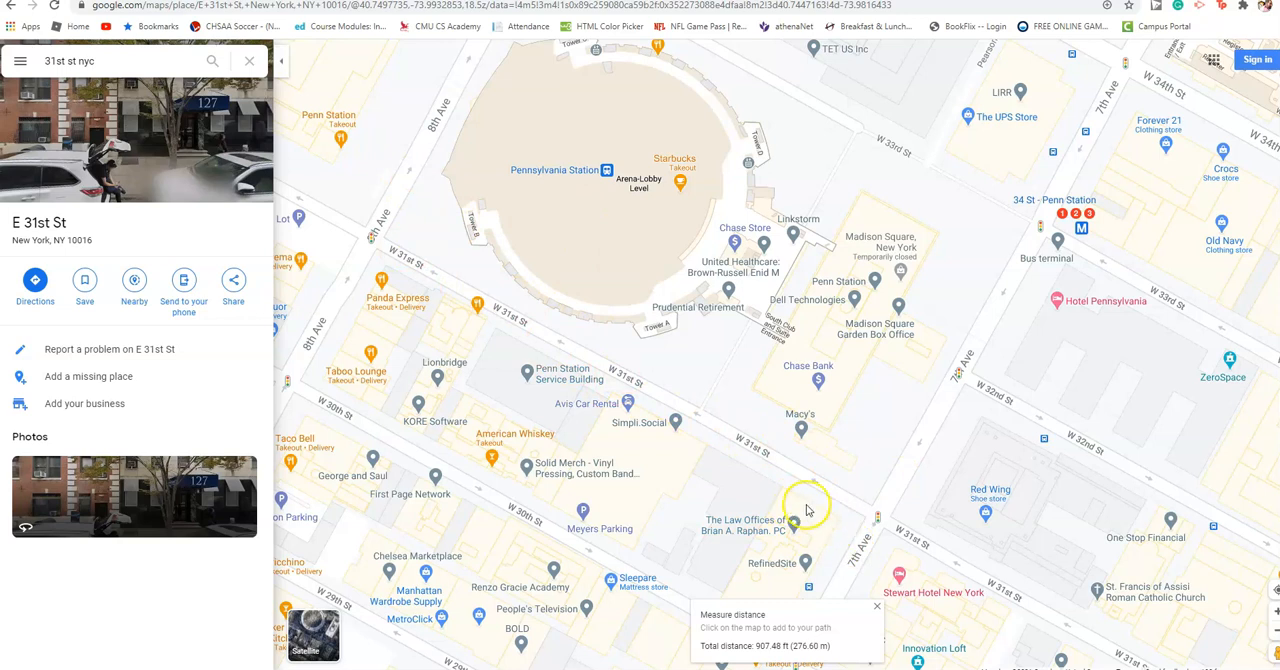
left_click(380, 284)
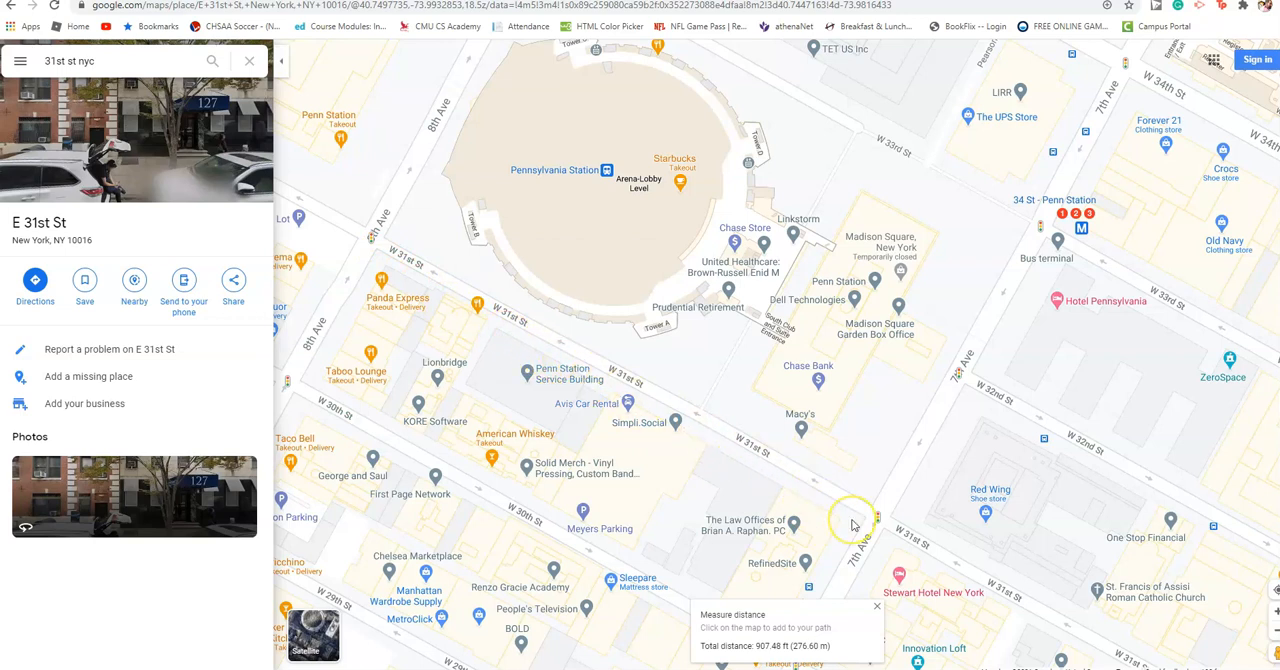
mouse_move(845, 517)
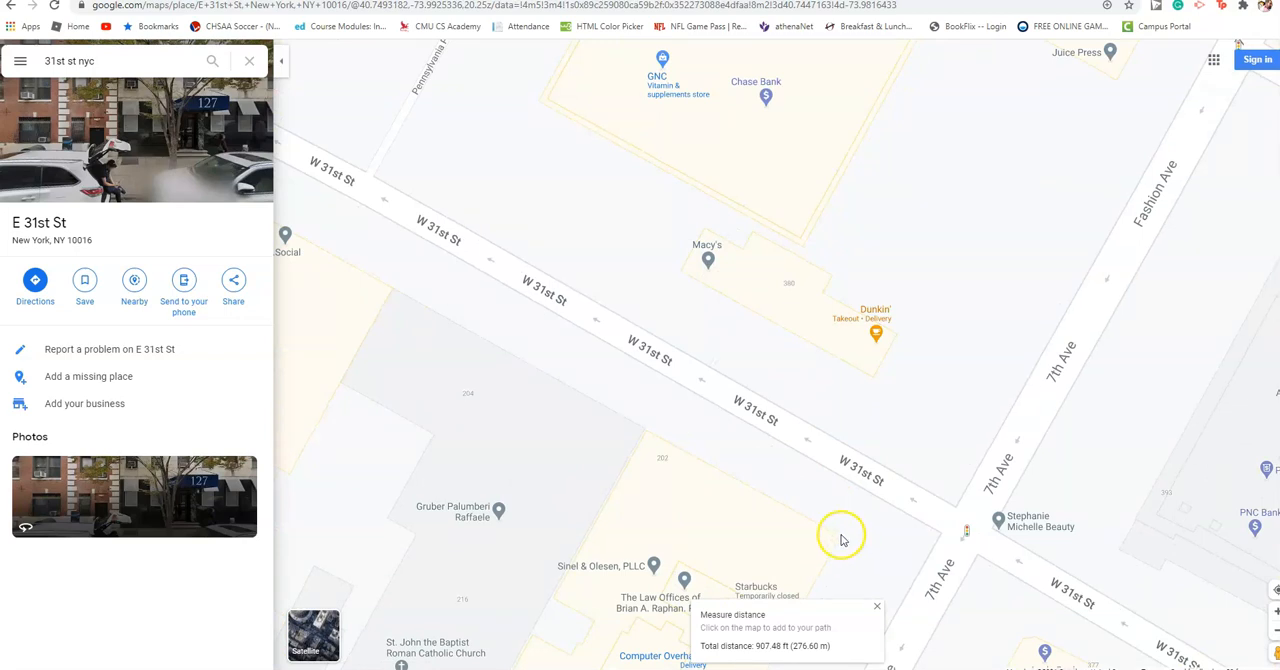
Start a Measure distance from the 7th Avenue corner and pan toward 8th Avenue.
right_click(841, 537)
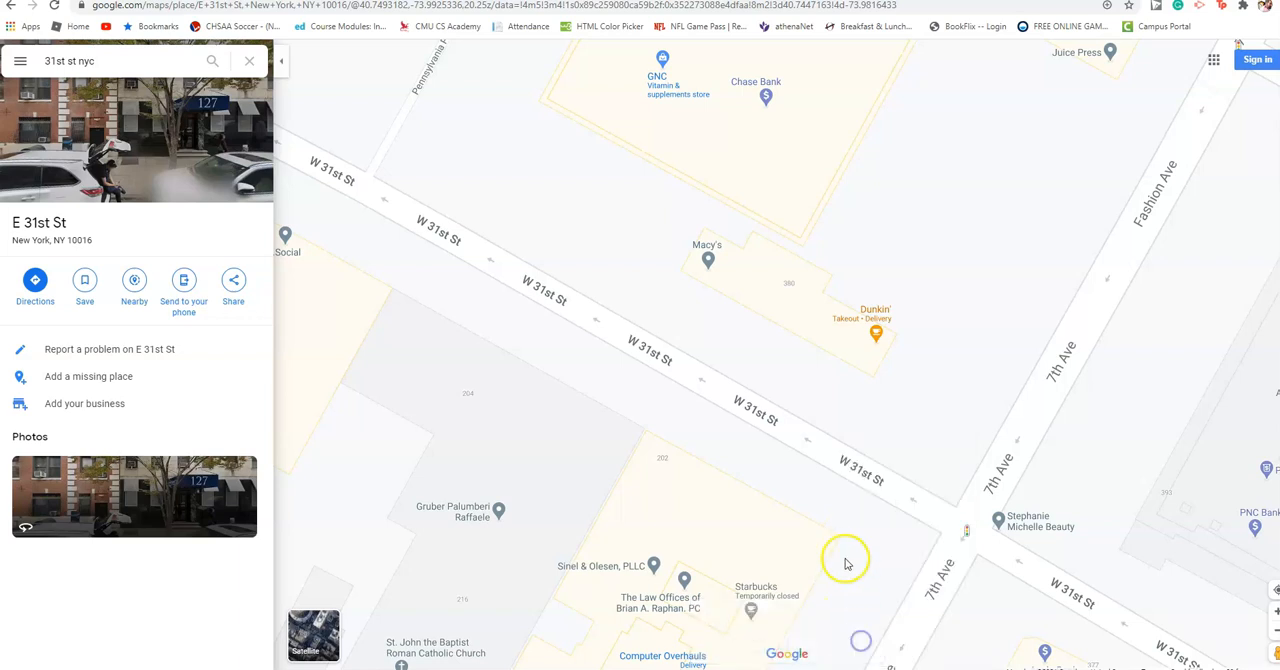
mouse_move(843, 540)
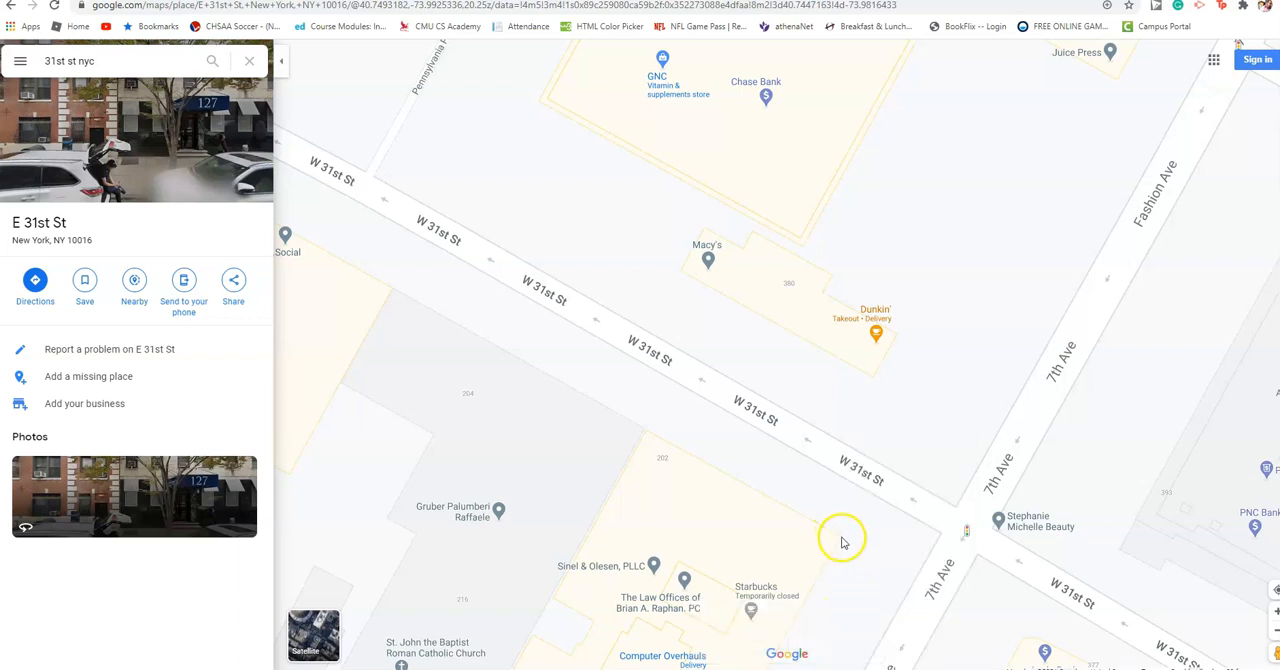
left_click(841, 537)
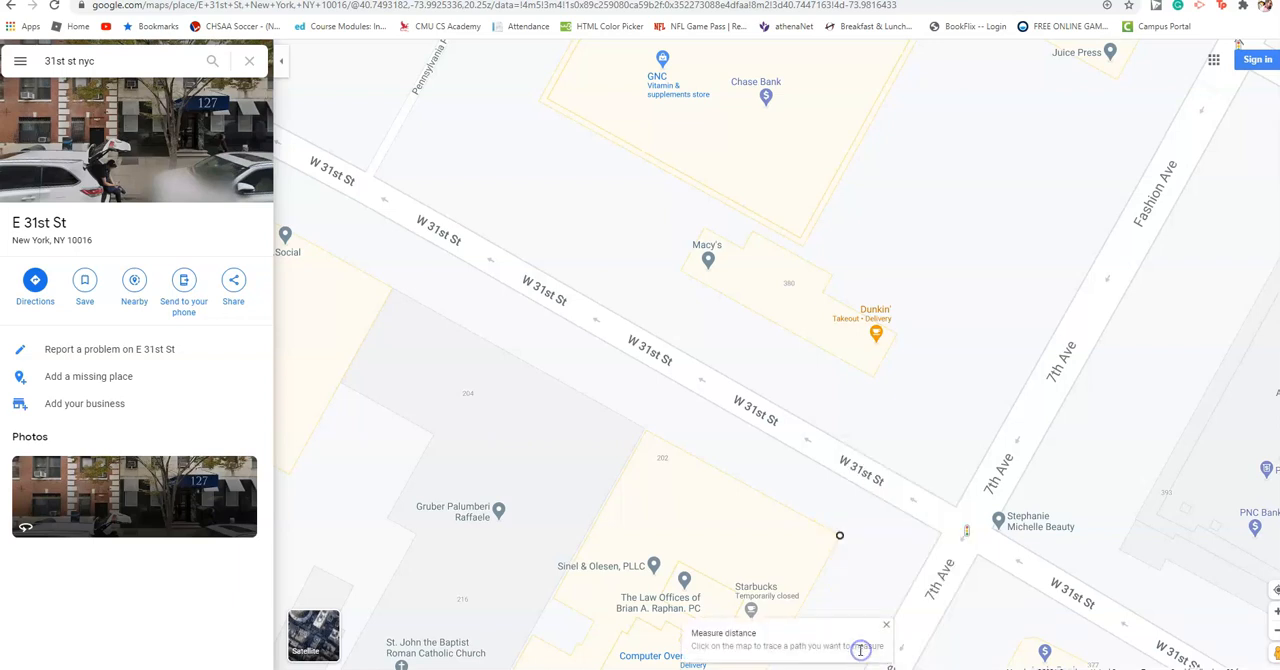
left_click(840, 536)
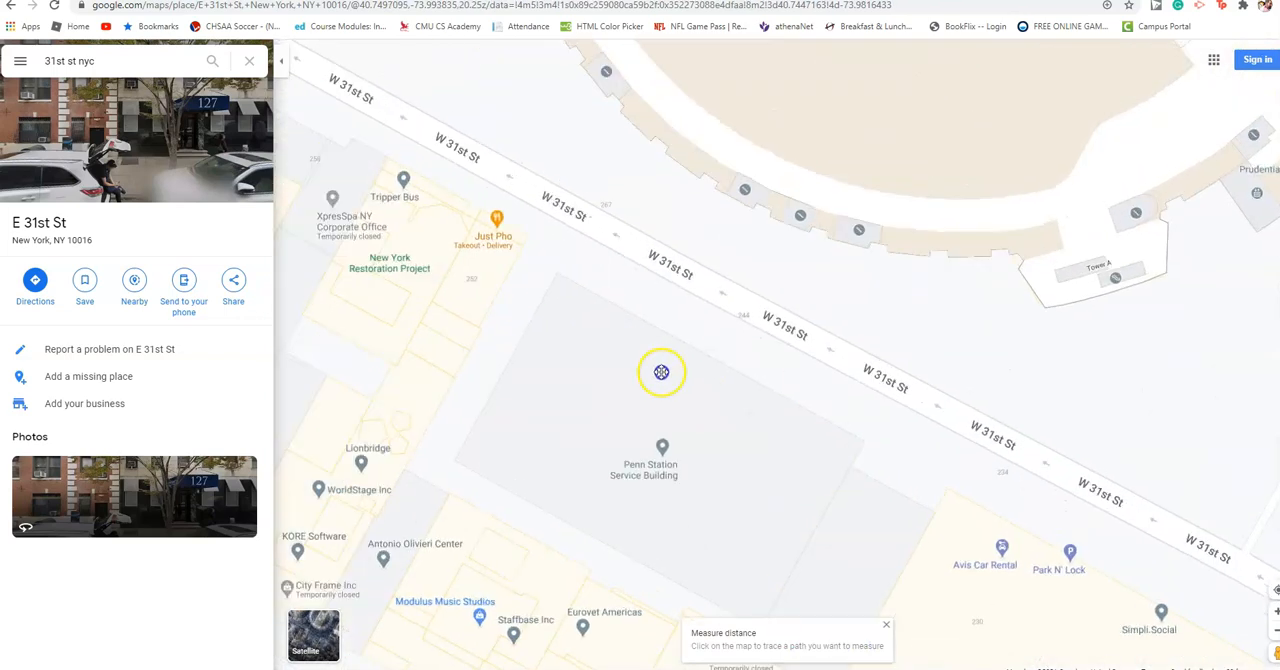
left_click_drag(661, 372, 640, 378)
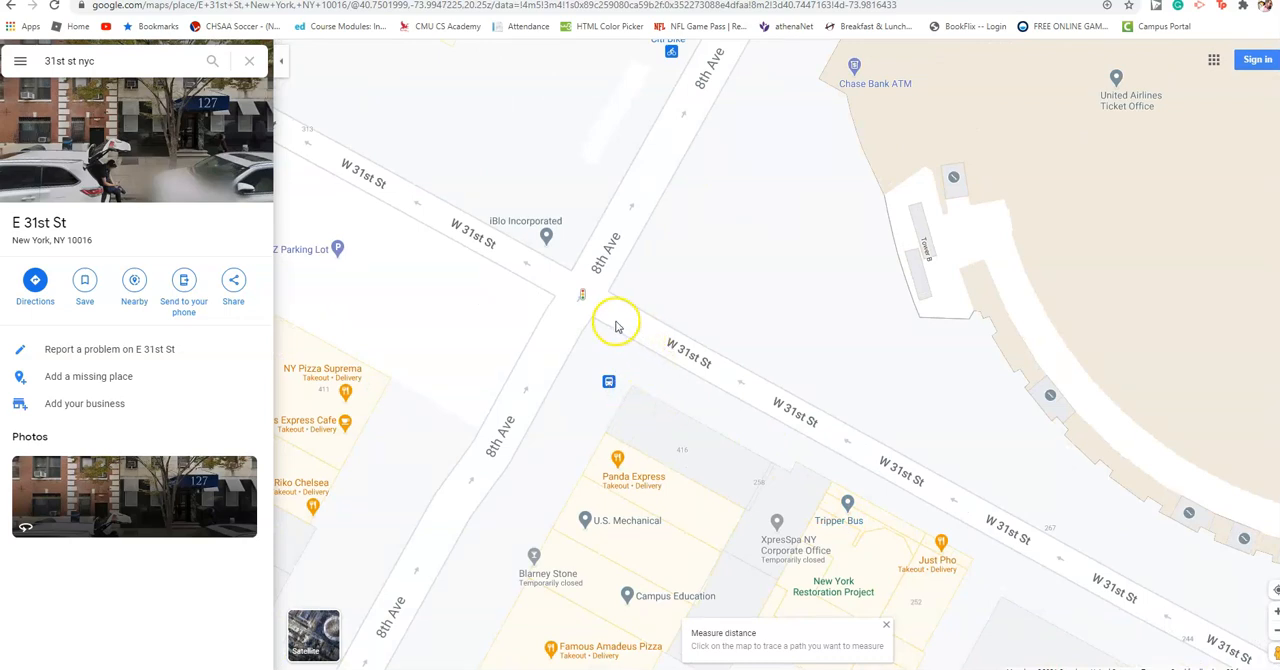
mouse_move(532, 383)
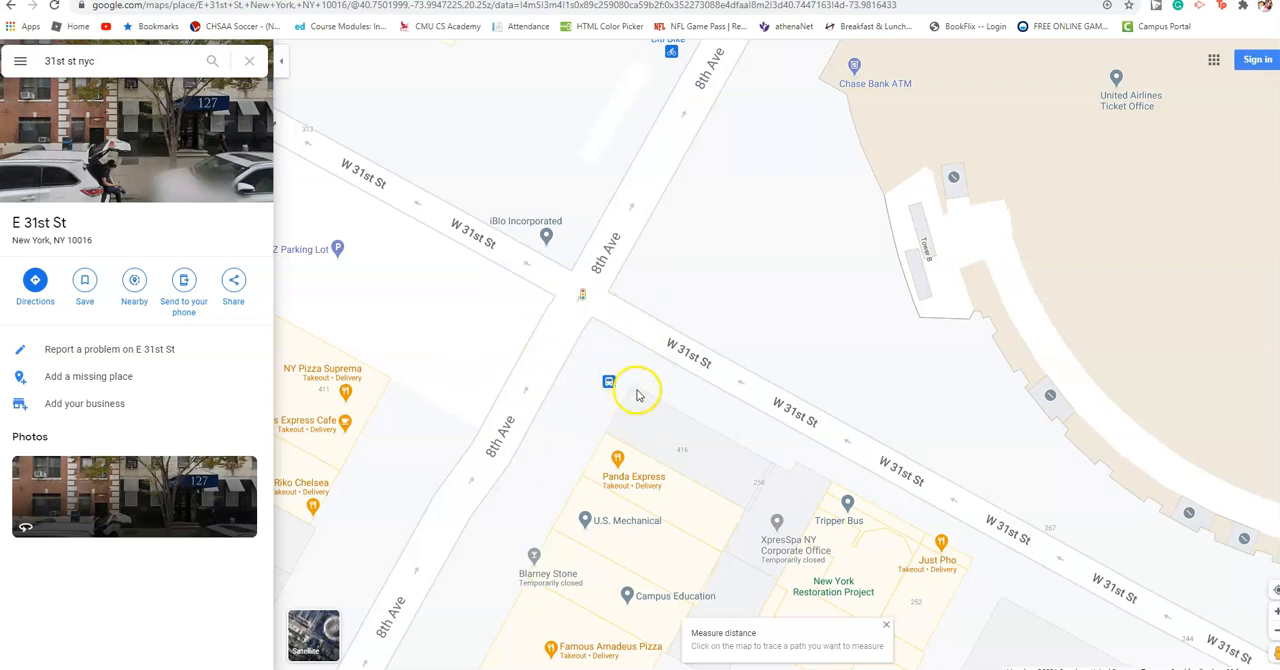
mouse_move(633, 390)
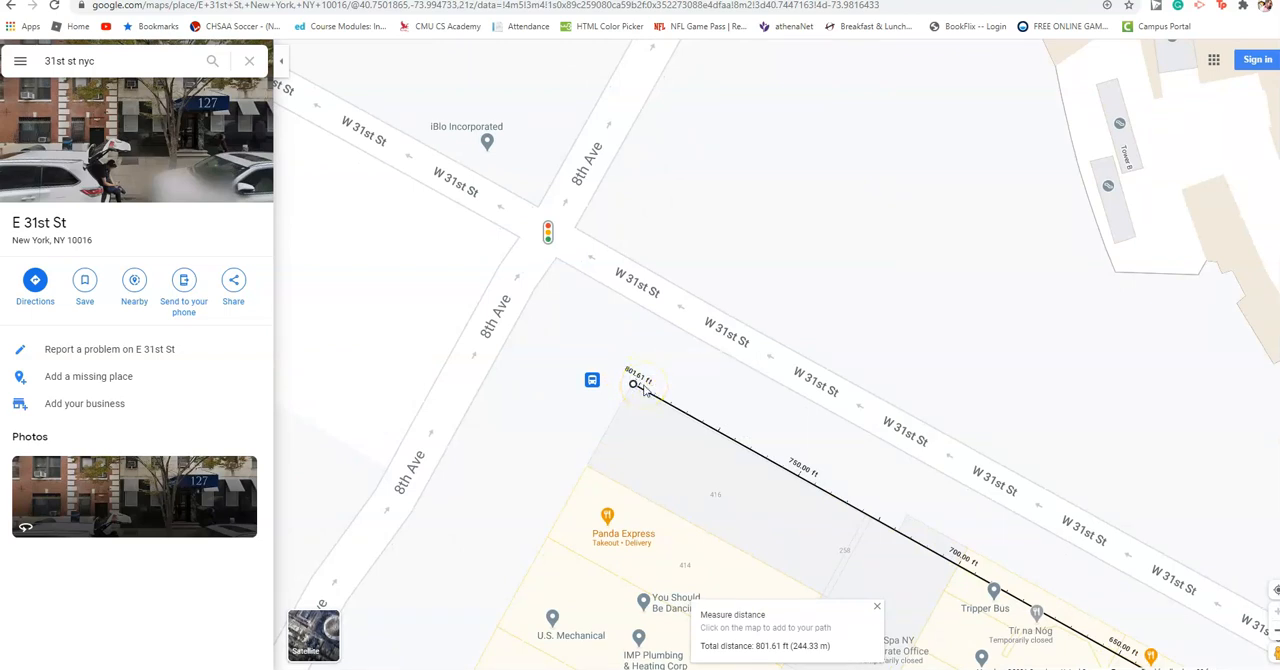
mouse_move(637, 387)
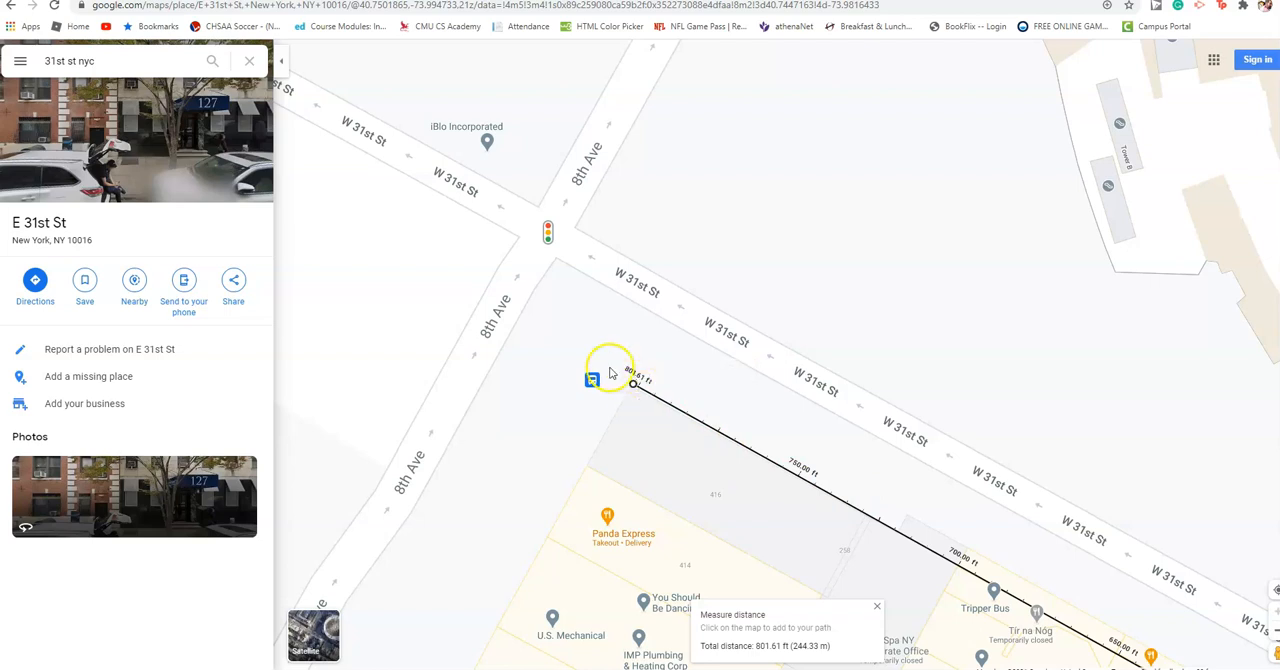
mouse_move(633, 385)
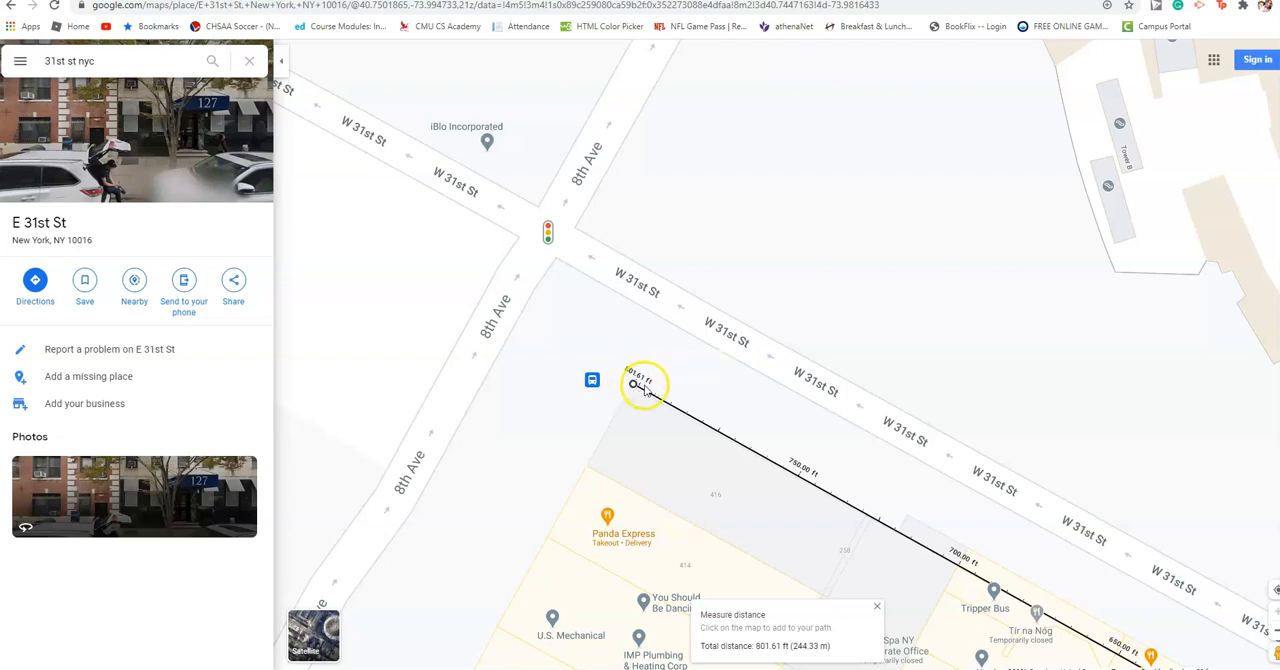
mouse_move(740, 527)
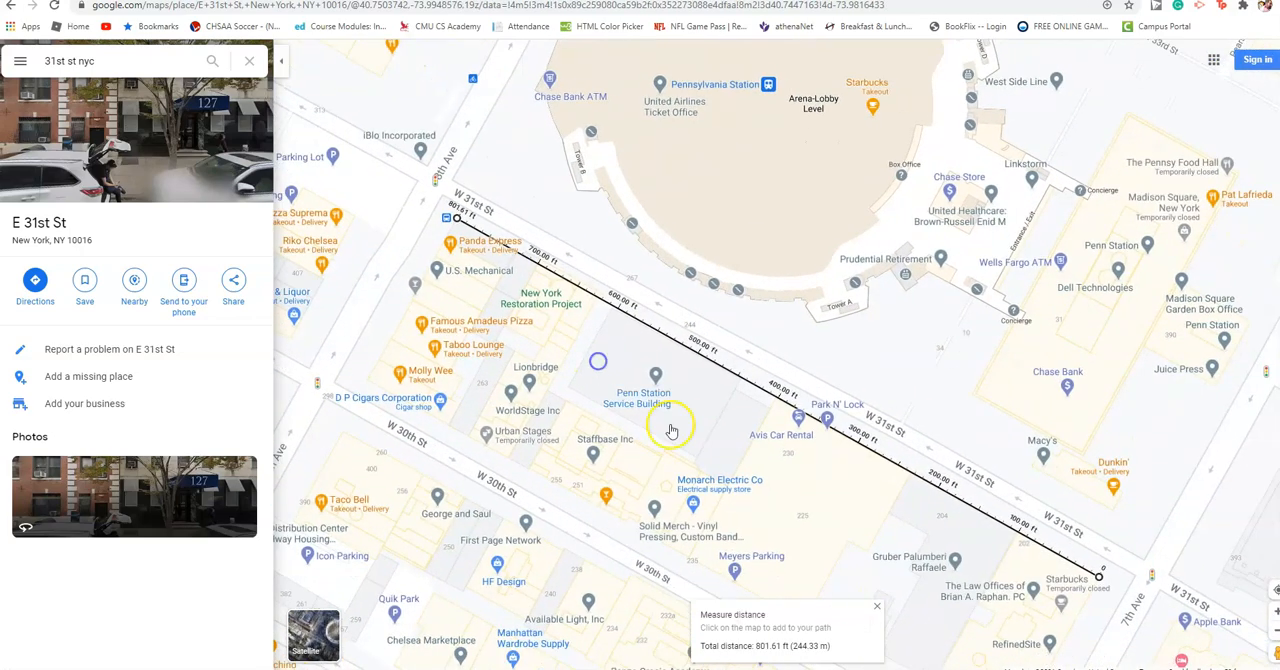
Finish the W 31st St measurement at the 8th Avenue corner, about 801.61 ft.
left_click_drag(672, 430, 1168, 608)
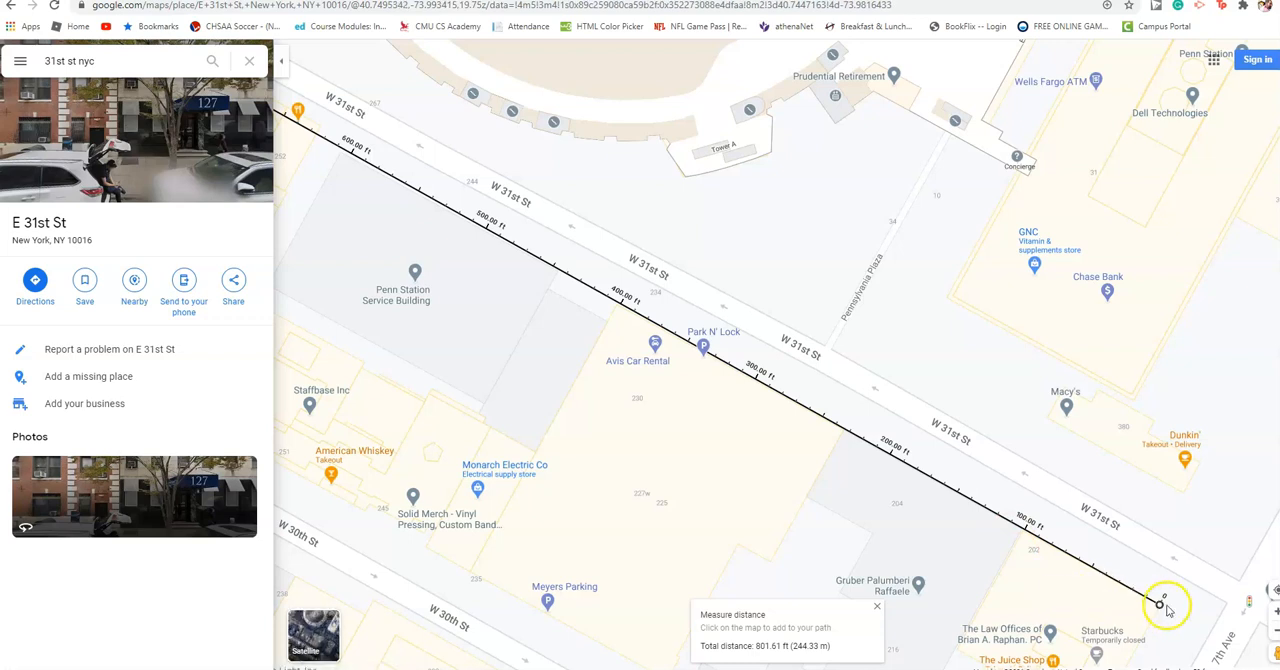
right_click(1165, 607)
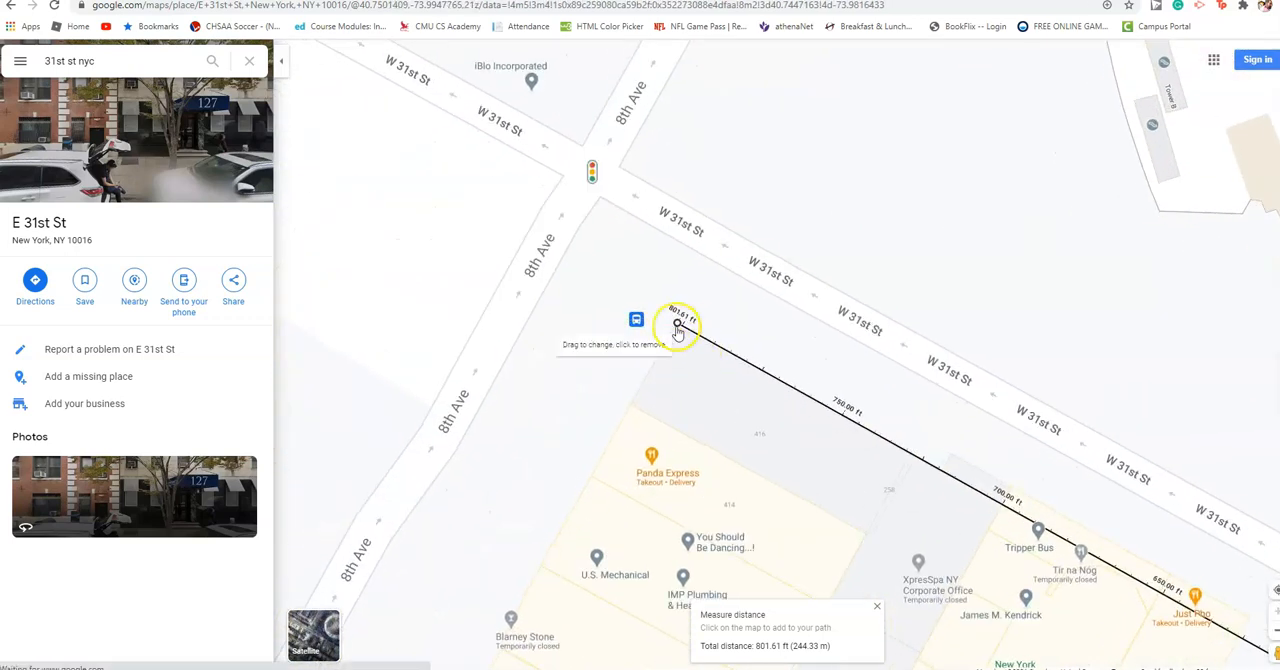
left_click_drag(680, 328, 683, 310)
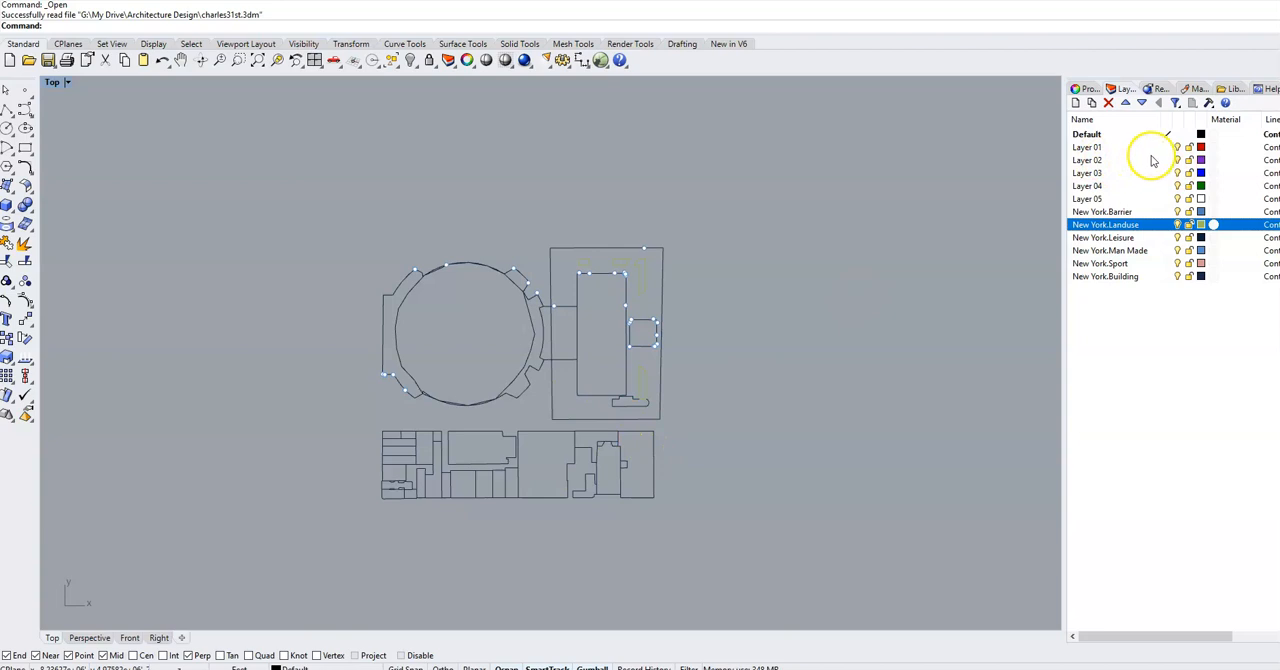
Make Layer 01 the current layer in the Layers panel.
left_click(1088, 147)
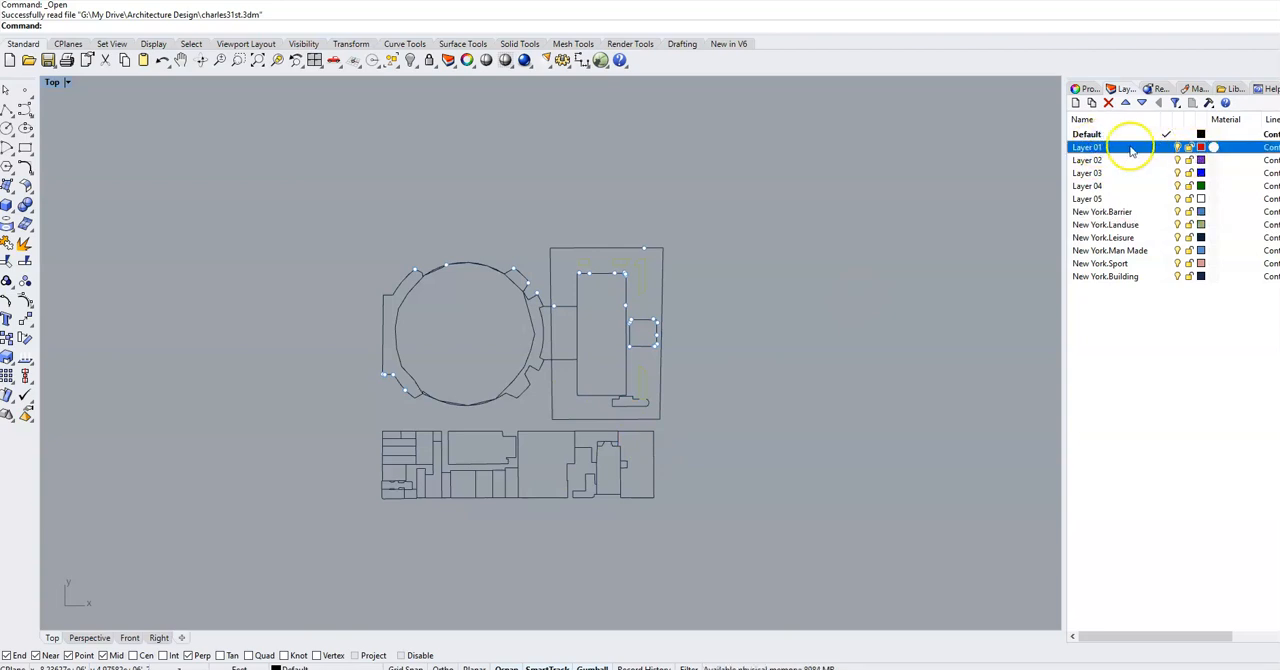
double_click(1087, 147)
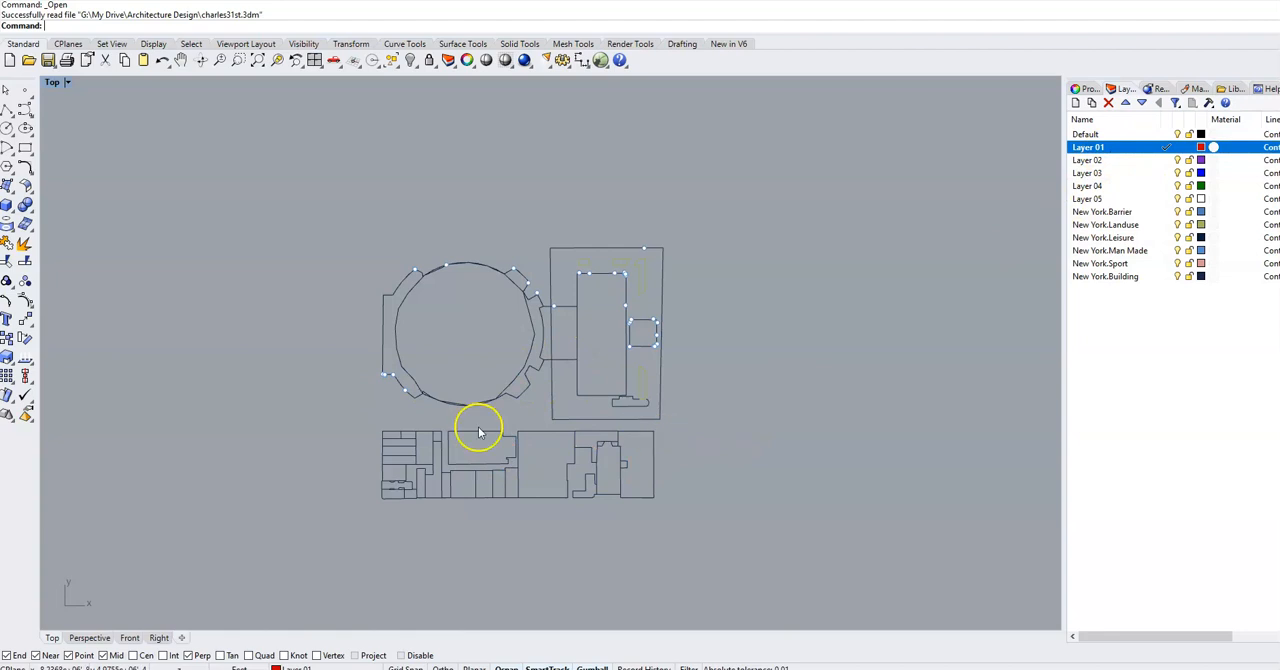
mouse_move(692, 508)
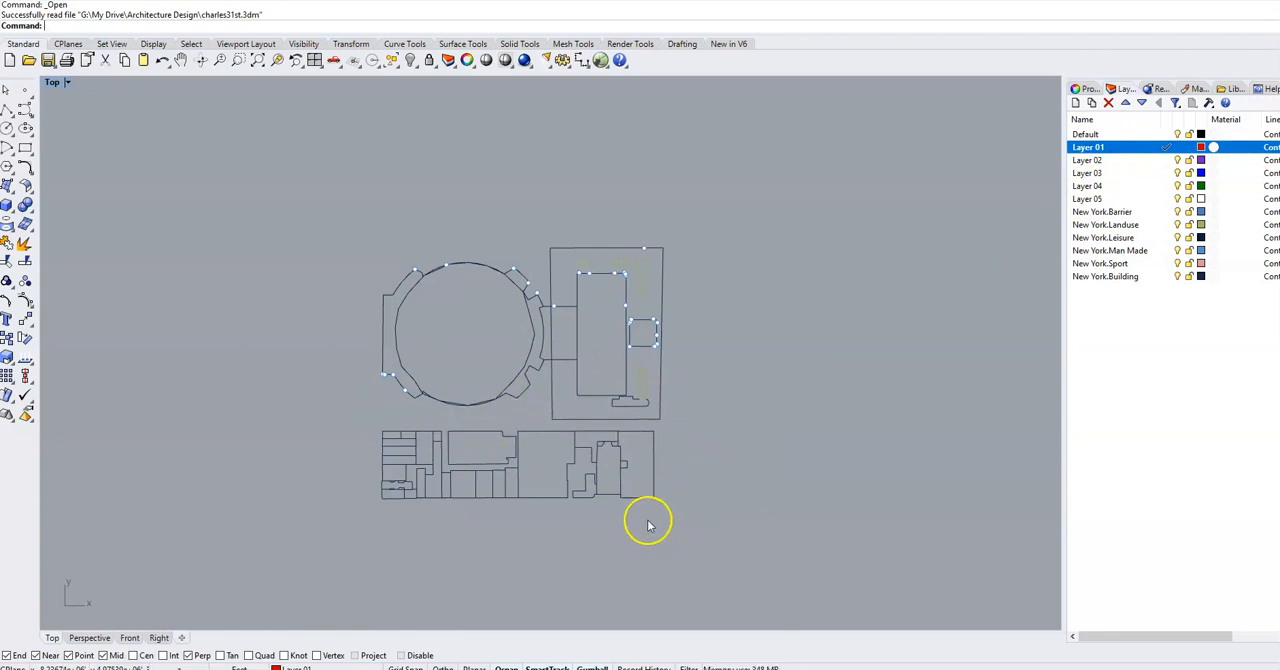
mouse_move(78, 165)
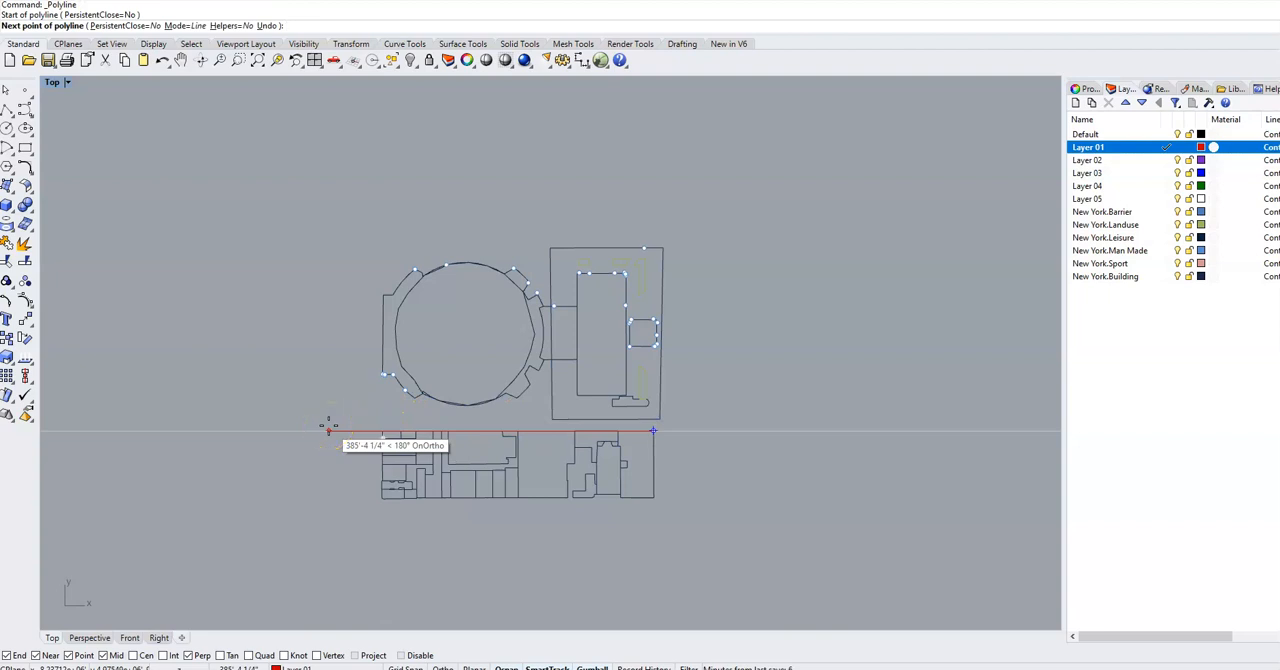
Draw an 800 ft polyline leftward from the lower block's top-right corner.
type("800")
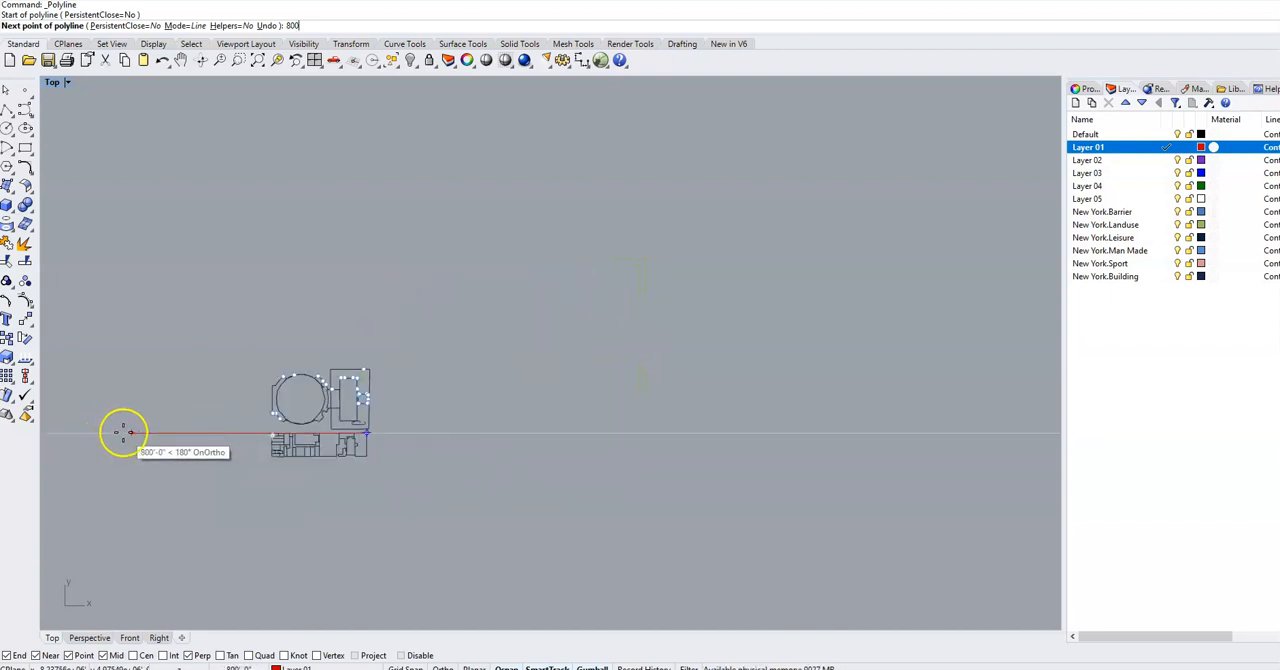
left_click(133, 432)
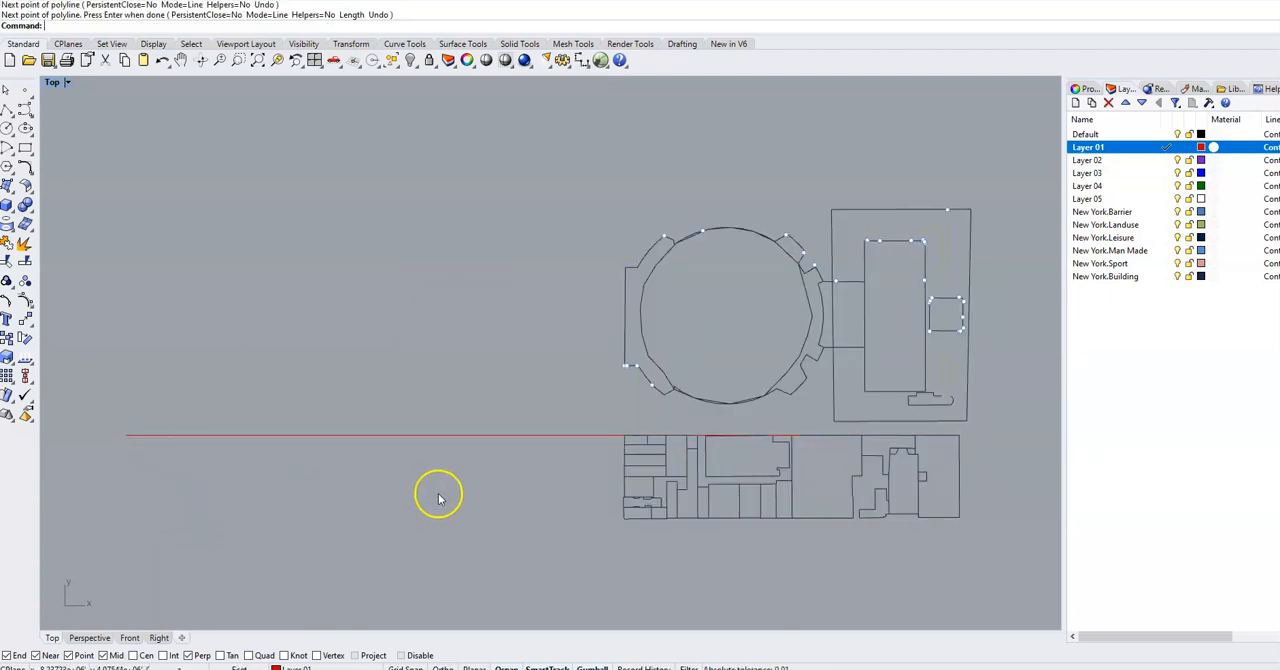
left_click(578, 435)
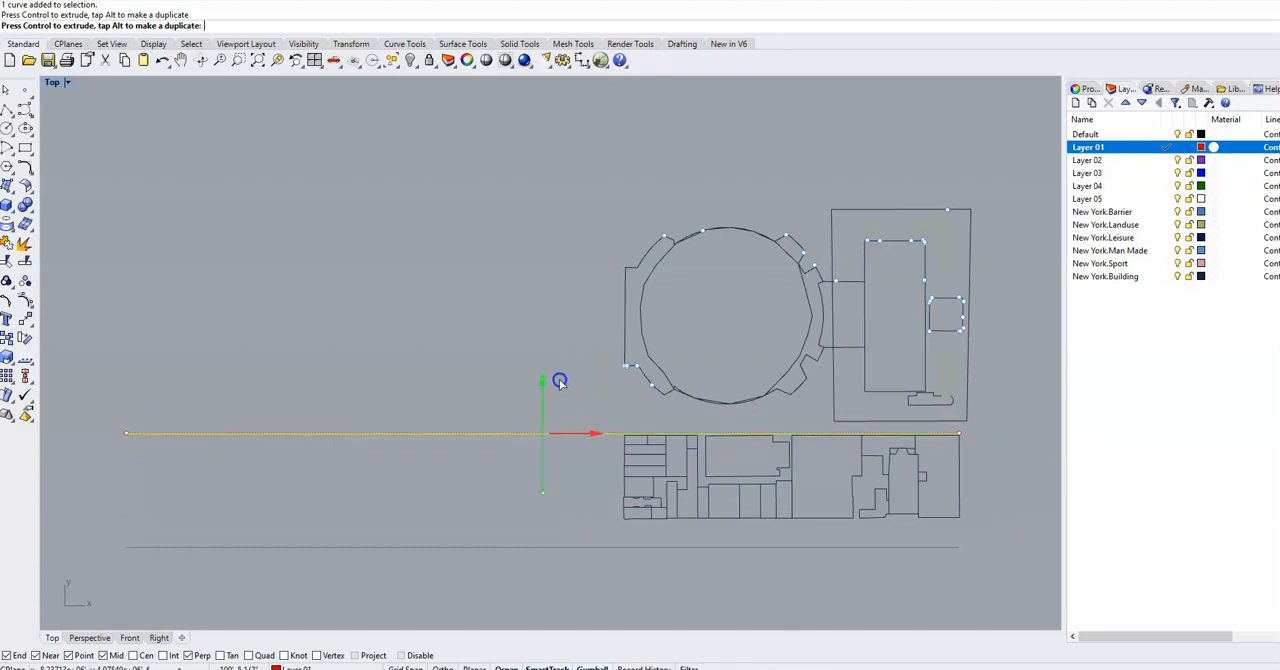
Drag the 800 ft reference line down below the lower block of buildings.
left_click_drag(560, 382, 548, 478)
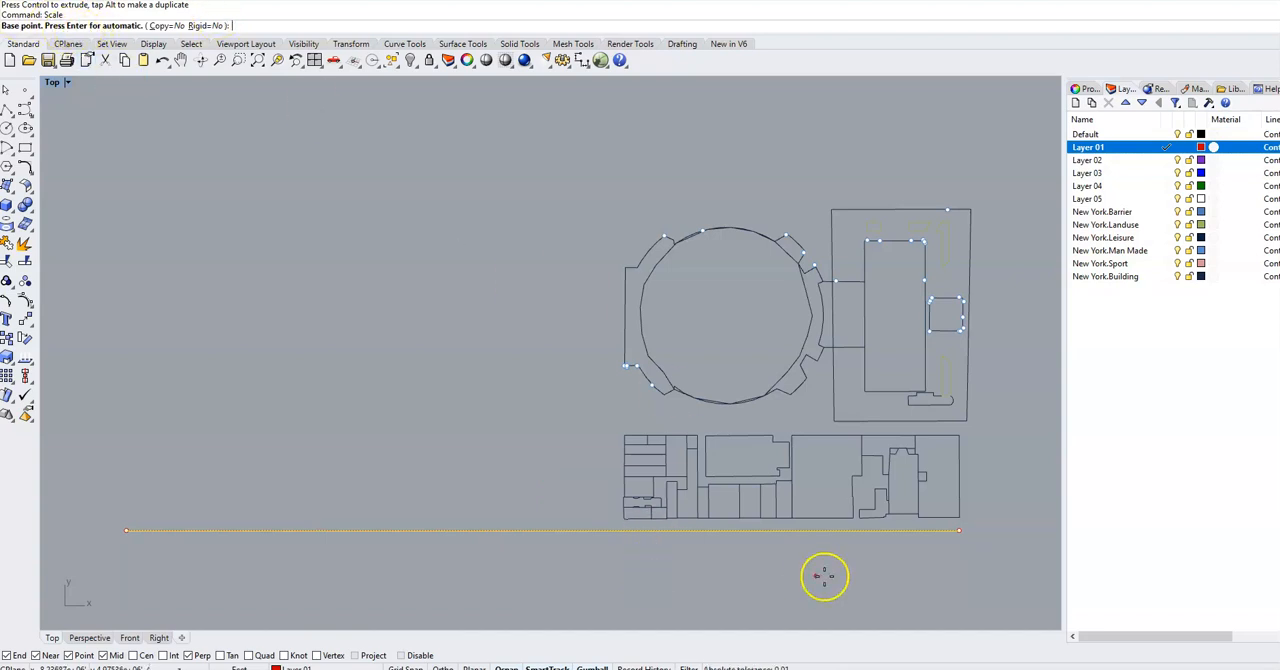
mouse_move(698, 530)
type("S")
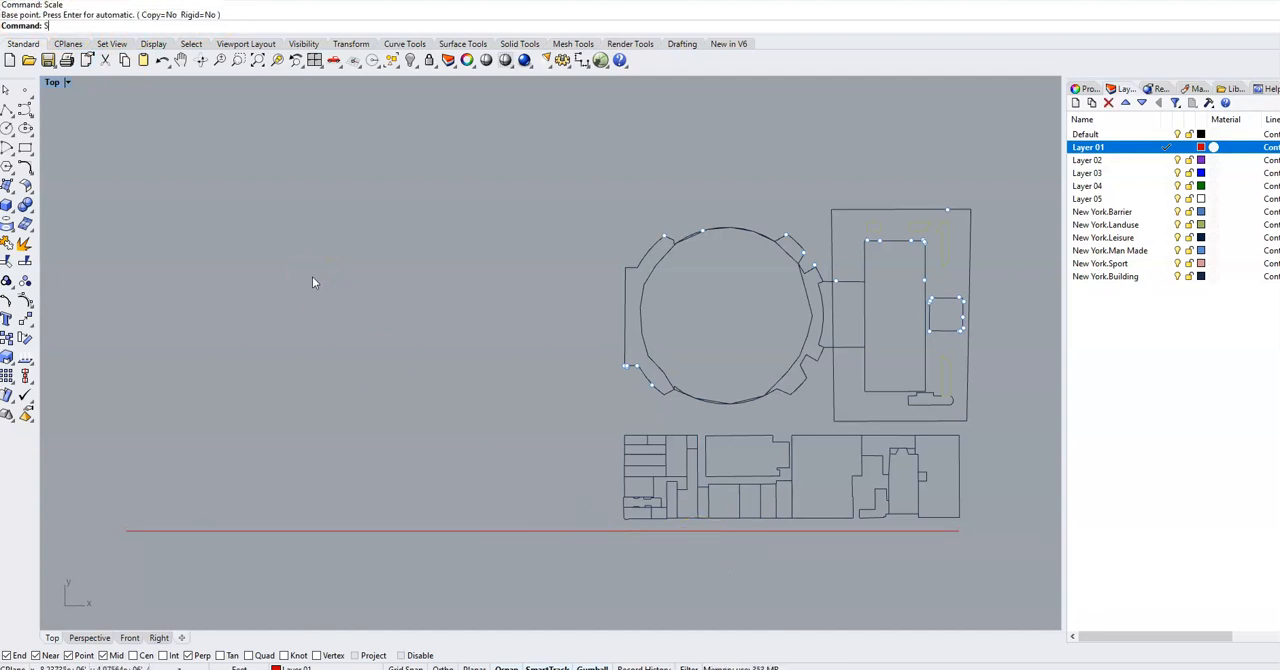
Scale all building outlines using the 800 ft line's end as reference.
key("Enter")
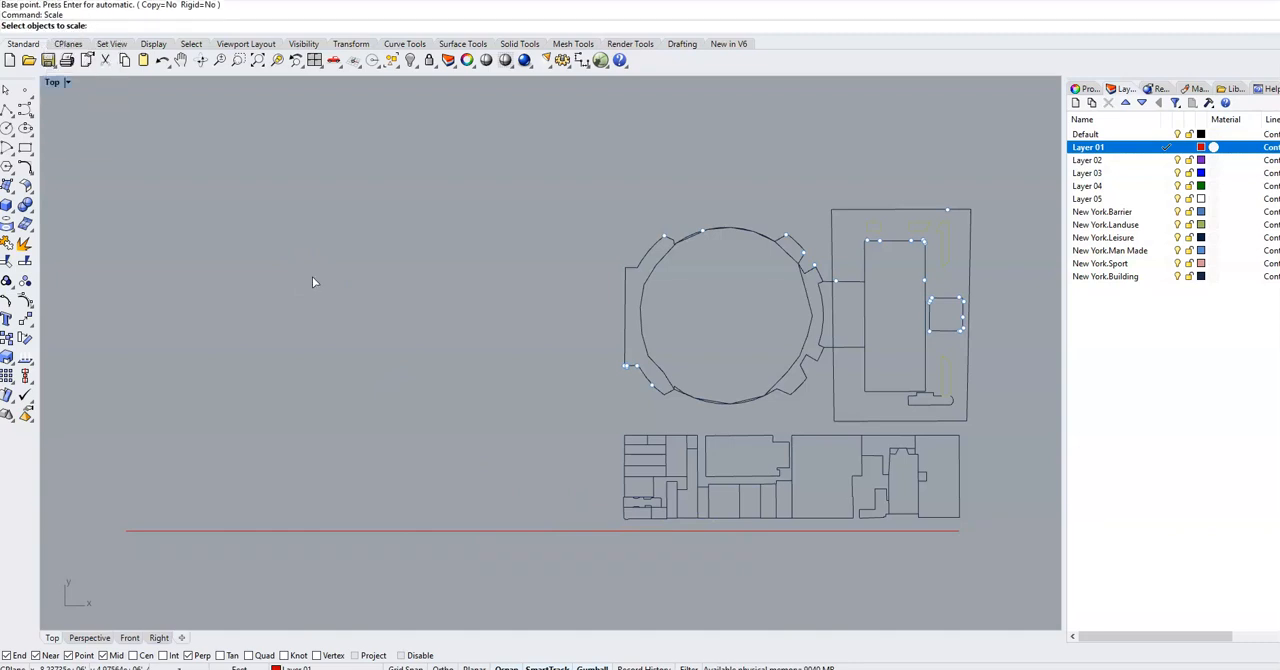
mouse_move(573, 163)
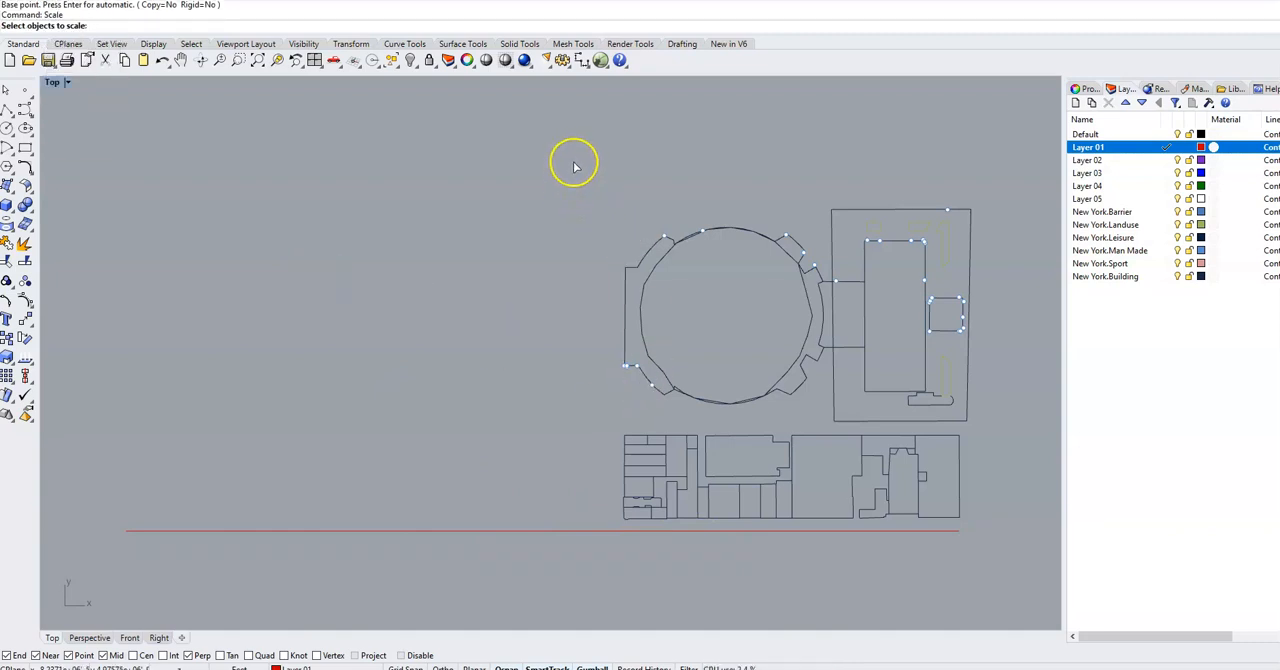
left_click_drag(573, 166, 973, 521)
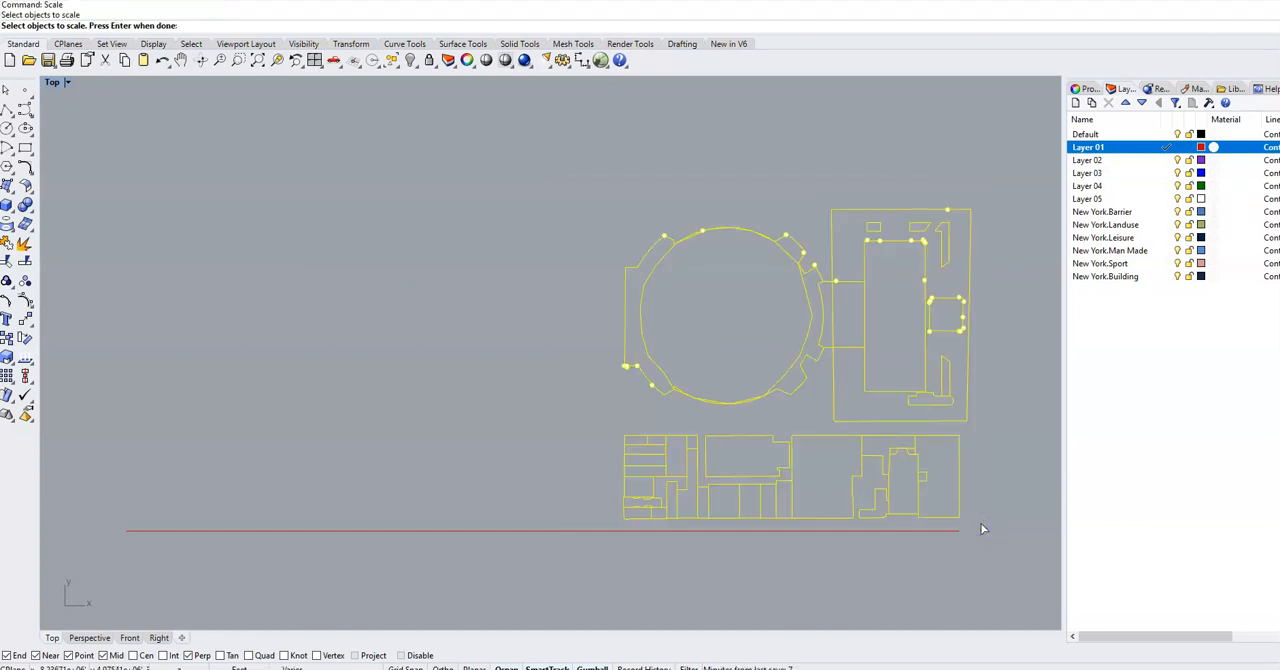
key("Return")
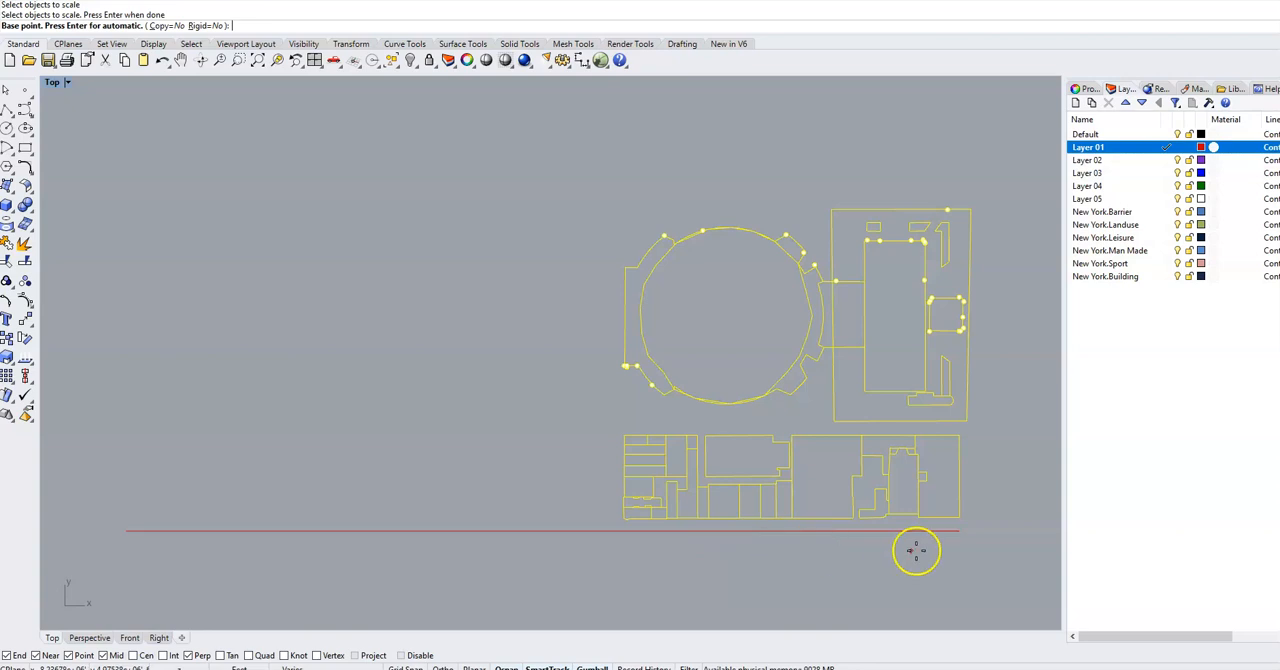
mouse_move(958, 530)
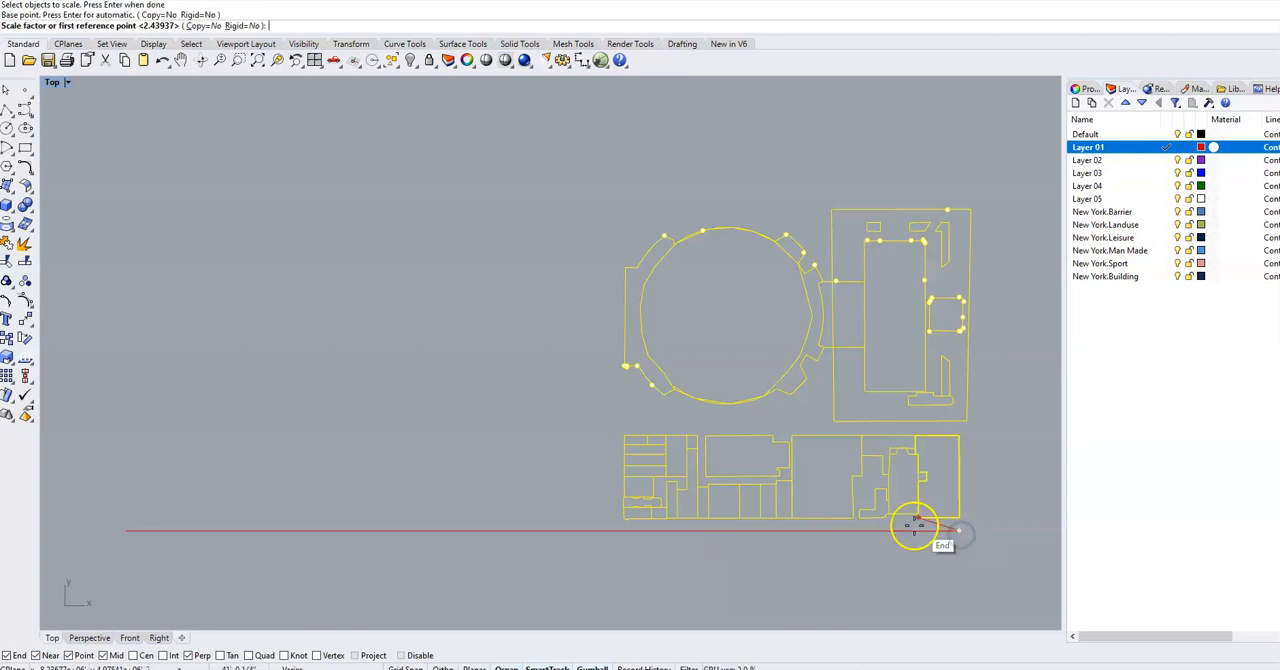
mouse_move(660, 535)
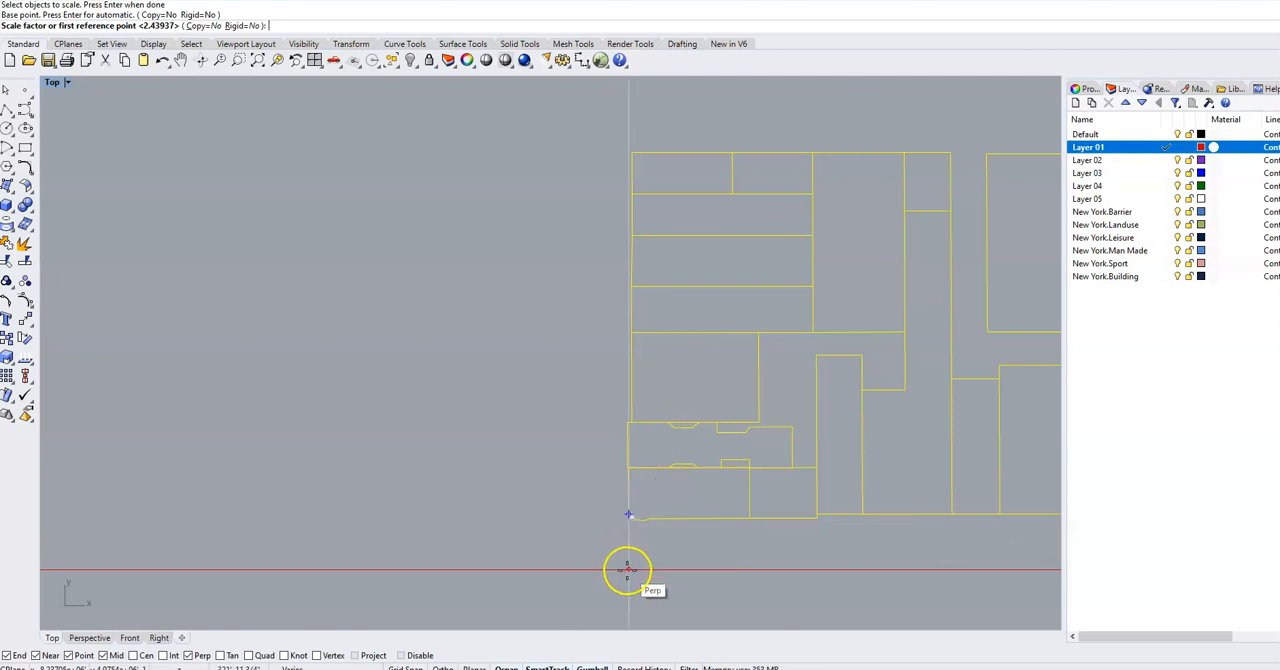
left_click(627, 570)
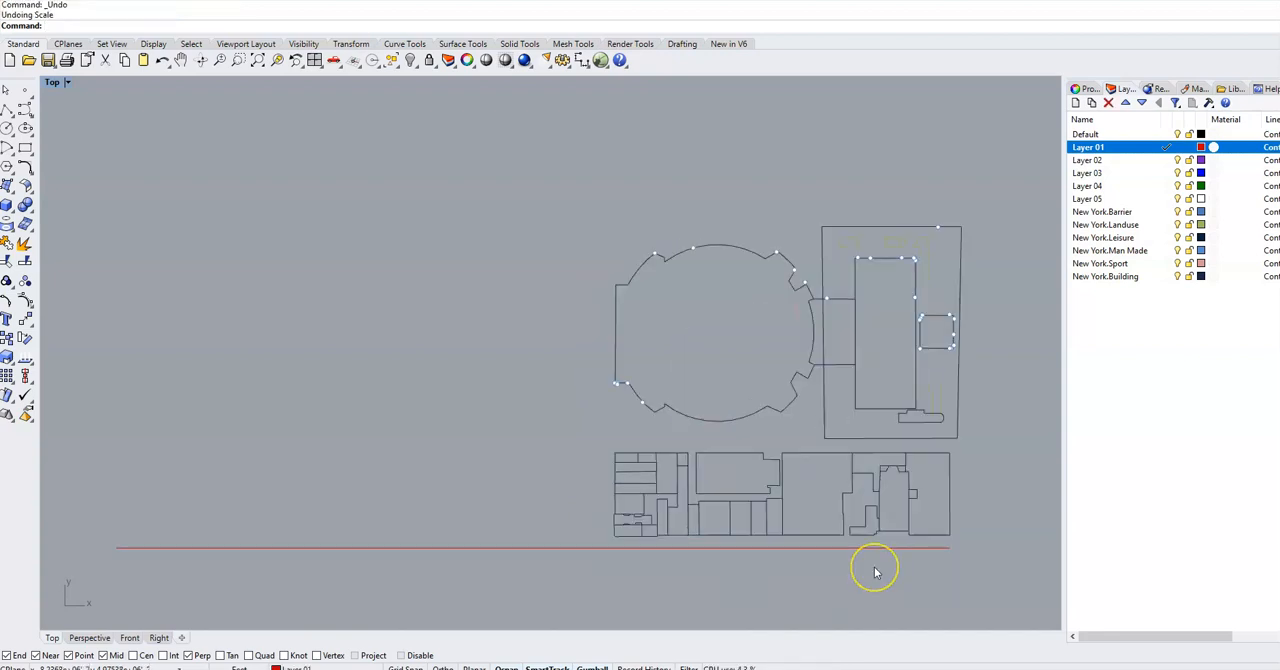
Rerun Scale (S) with the base point at the reference line's right end.
type("S")
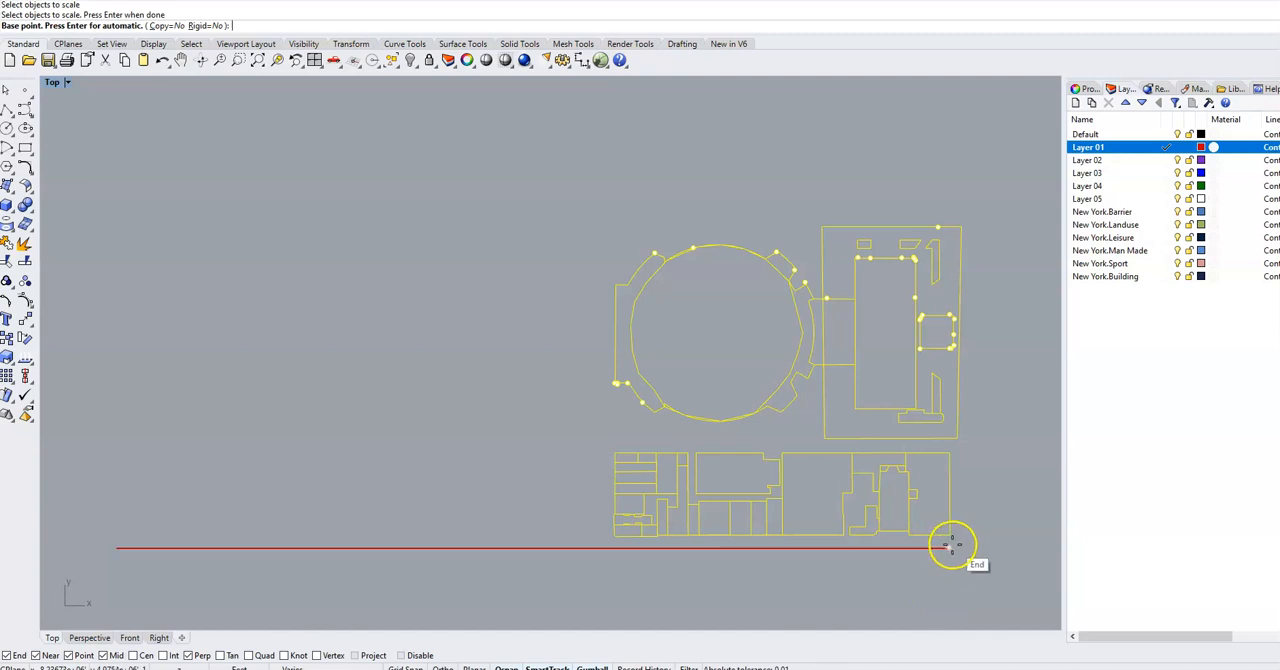
left_click(953, 545)
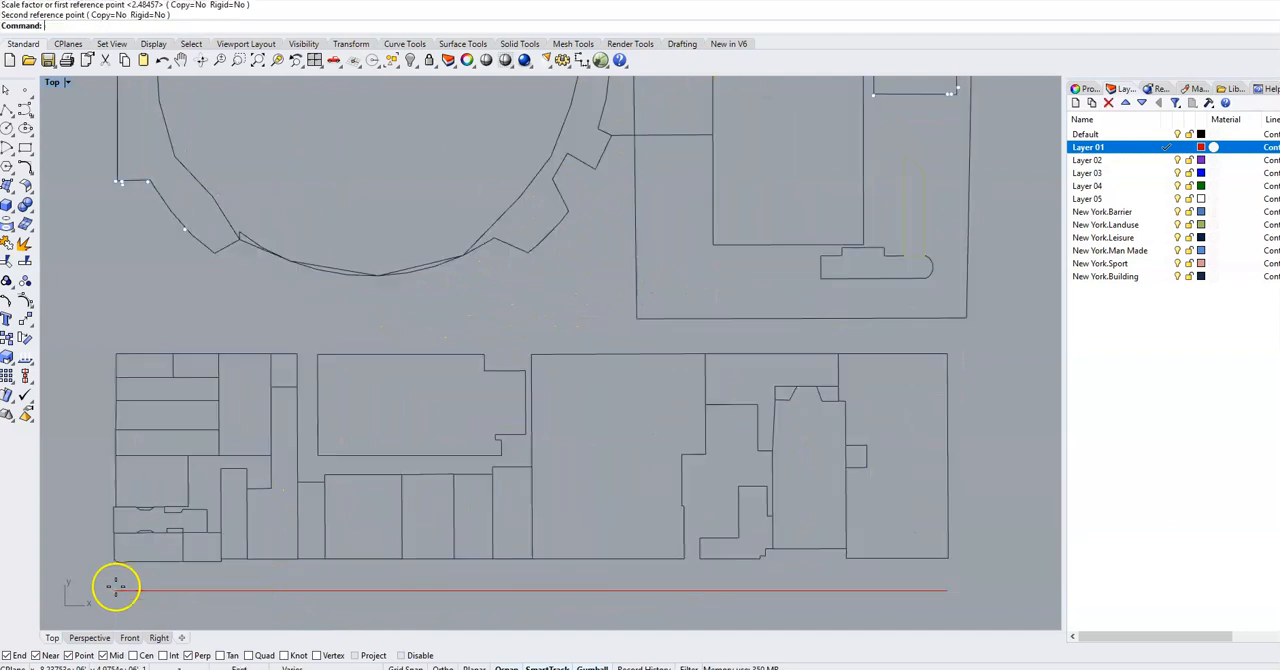
mouse_move(210, 381)
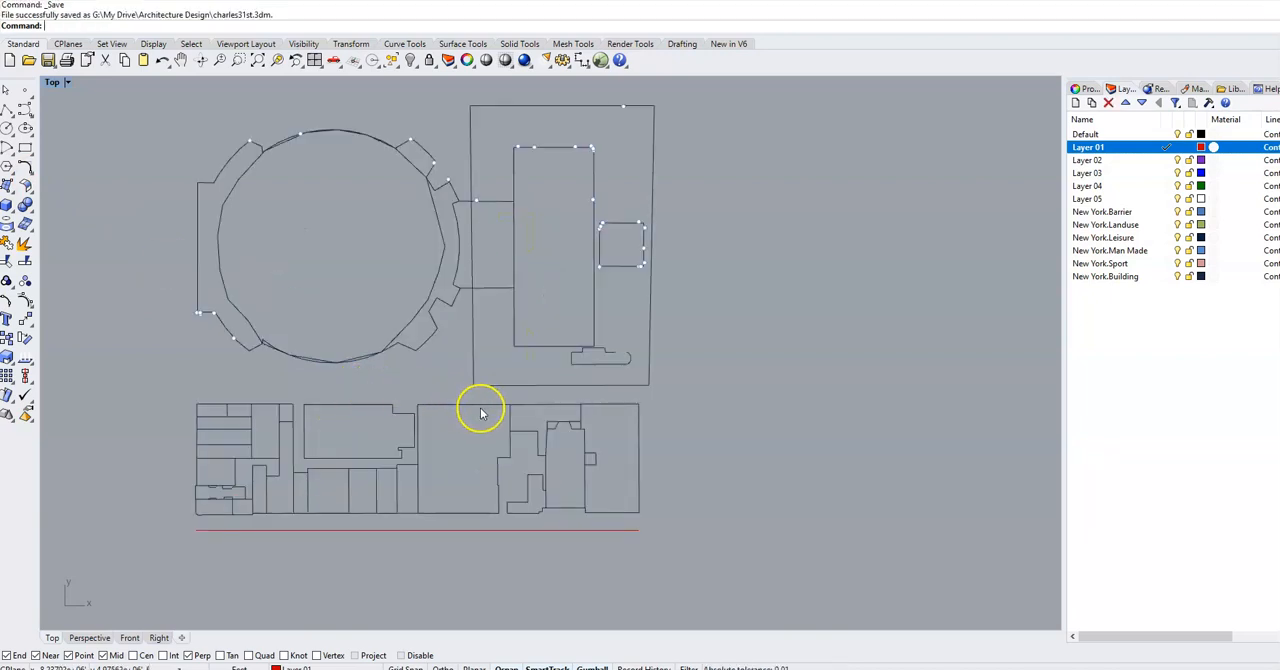
mouse_move(410, 440)
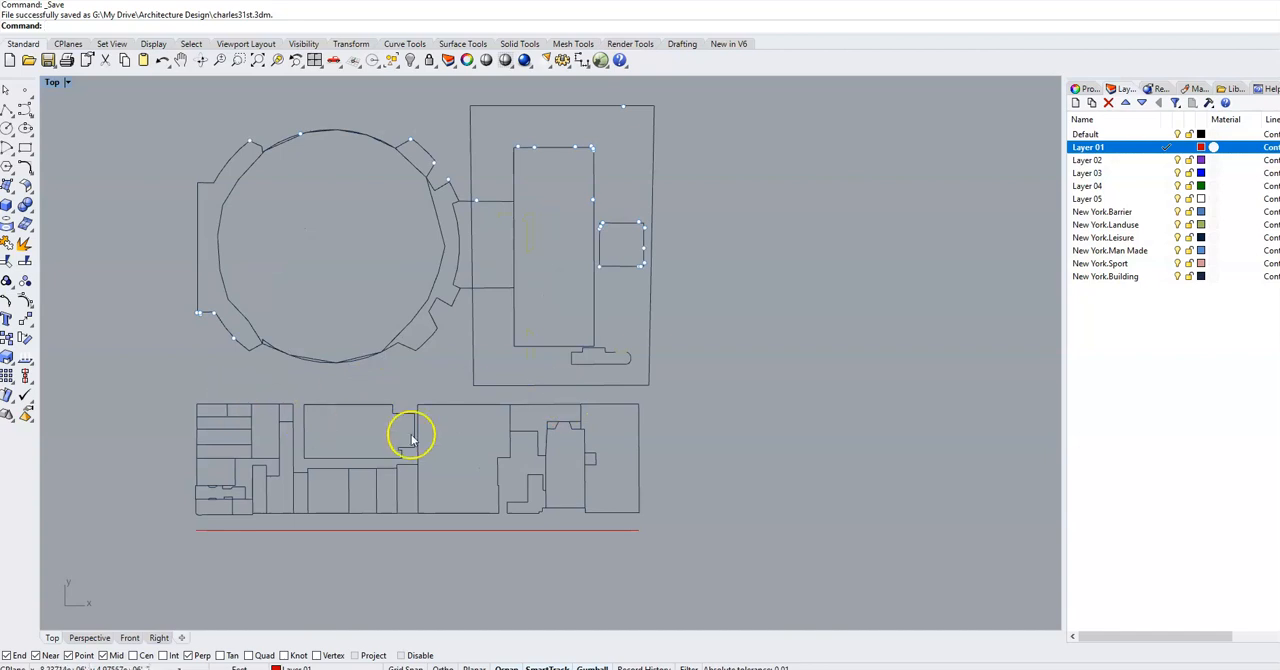